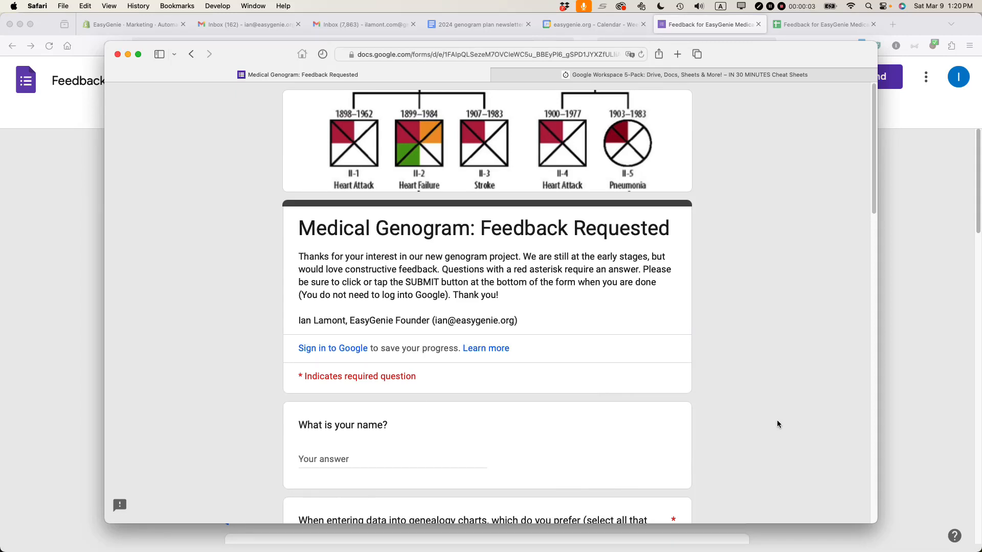
mouse_move(571, 119)
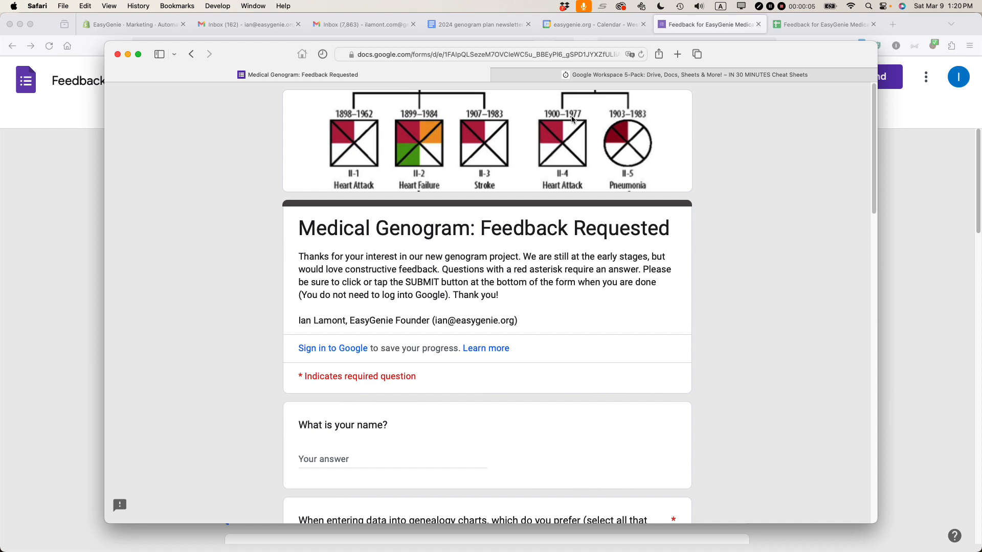
mouse_move(575, 146)
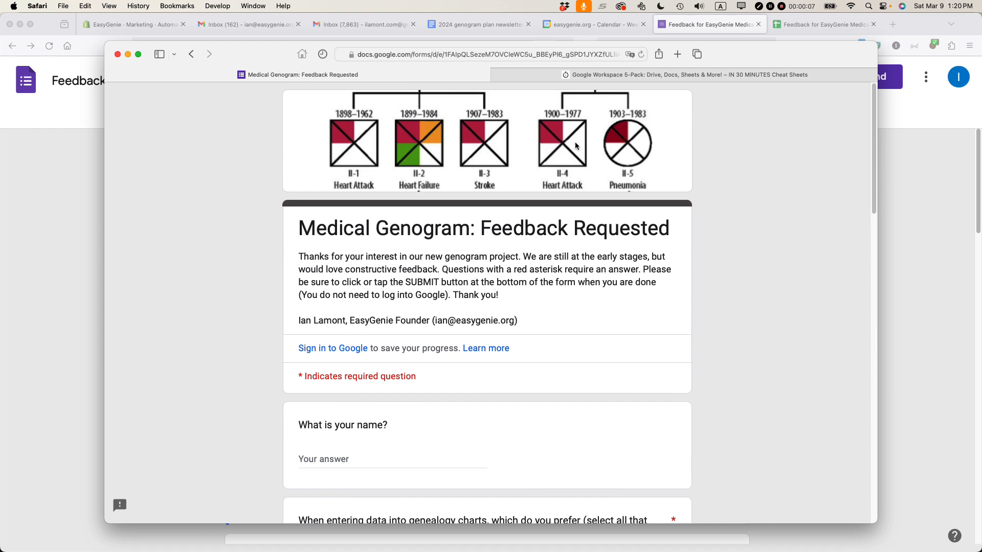
mouse_move(493, 151)
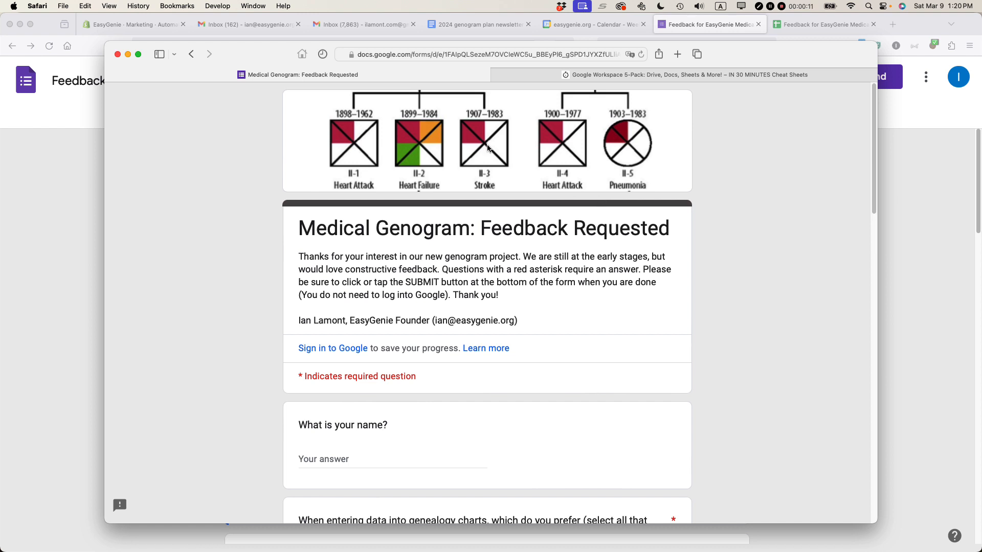
mouse_move(519, 146)
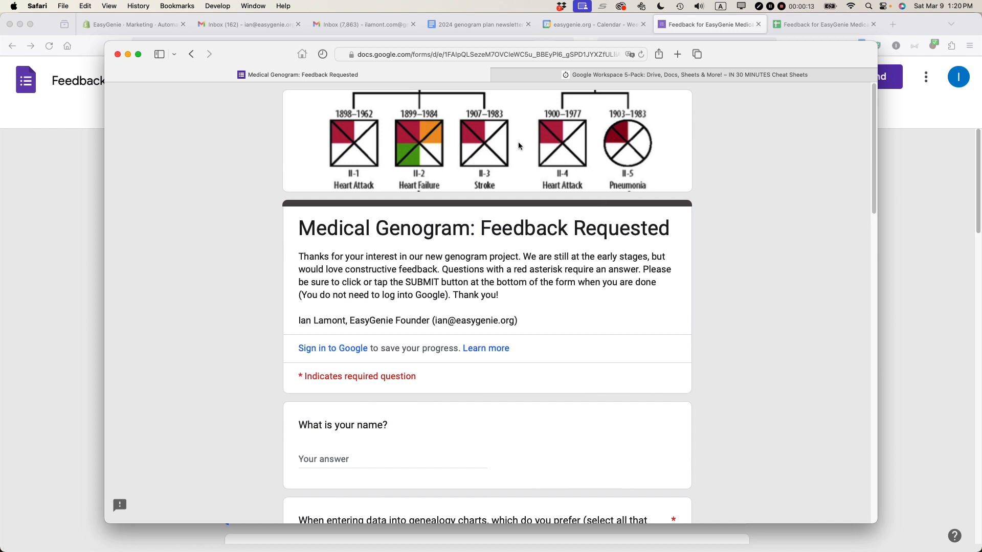
Bring up the Customize Theme panel for the feedback form in the editor
scroll(down, 3)
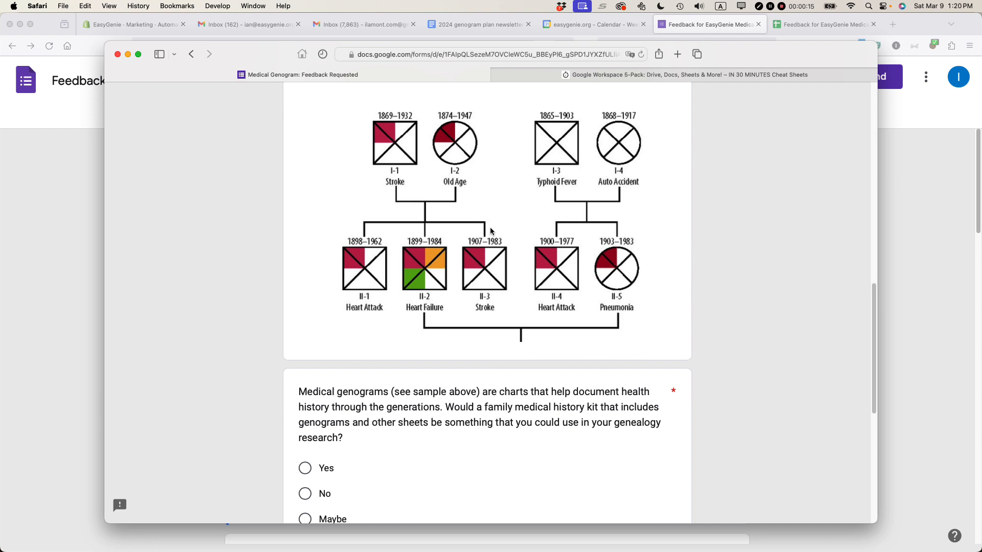
scroll(up, 3)
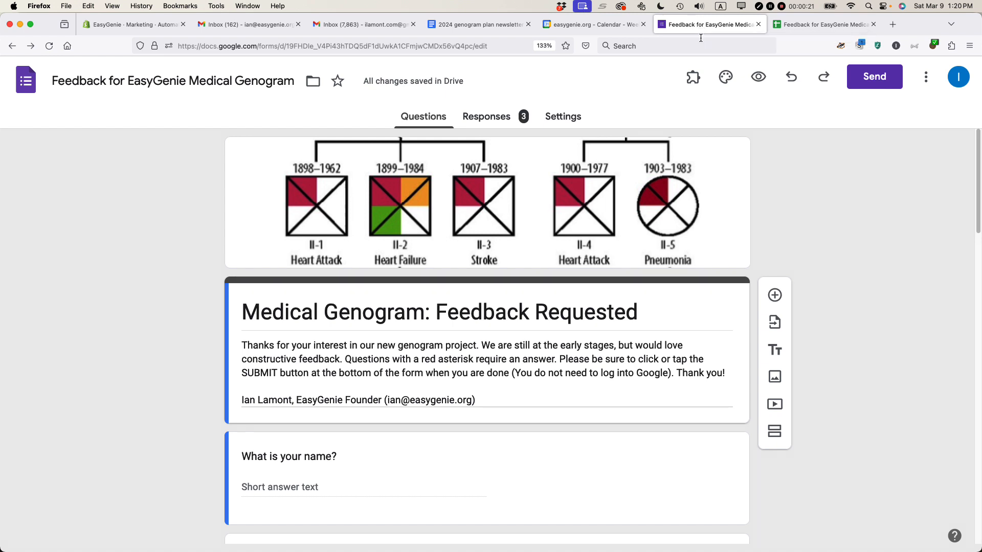
mouse_move(518, 323)
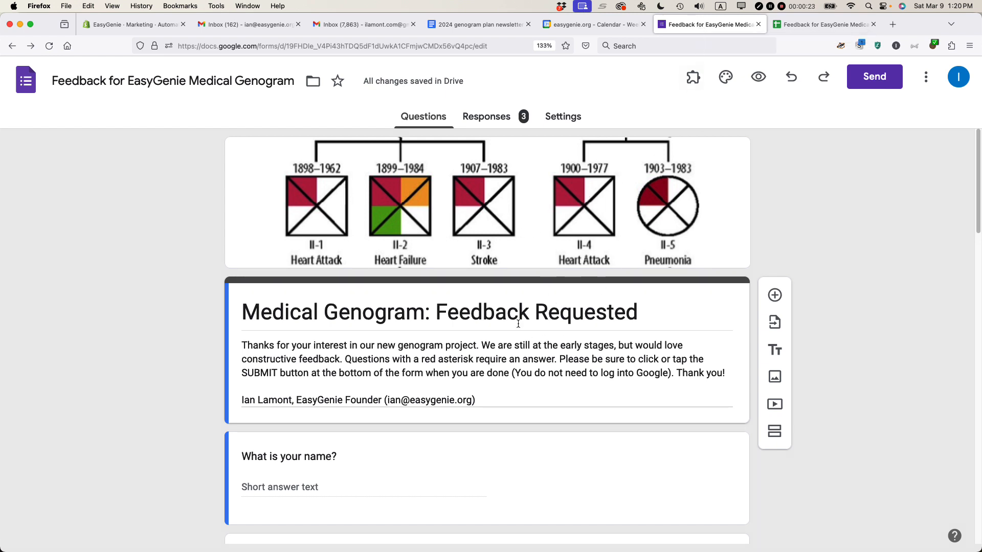
mouse_move(726, 77)
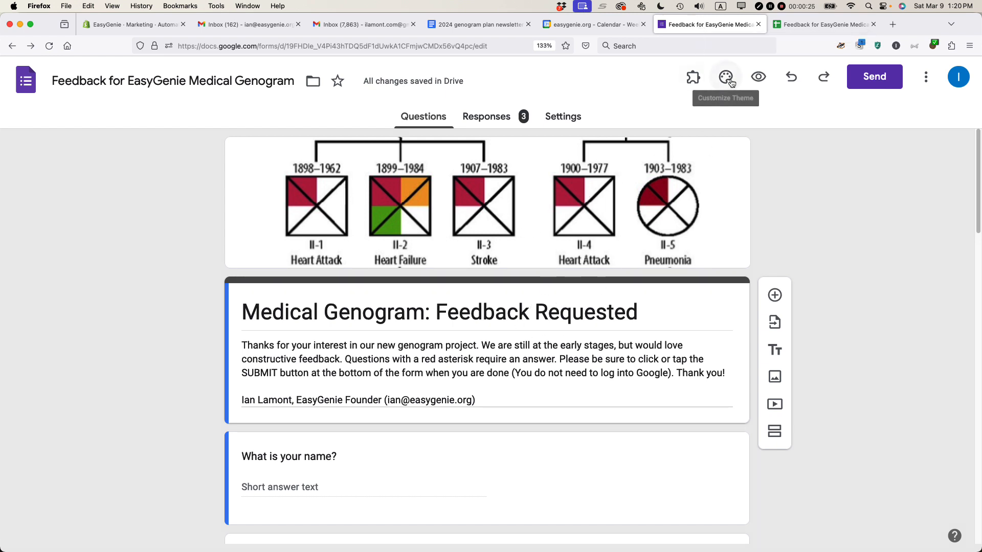
mouse_move(725, 77)
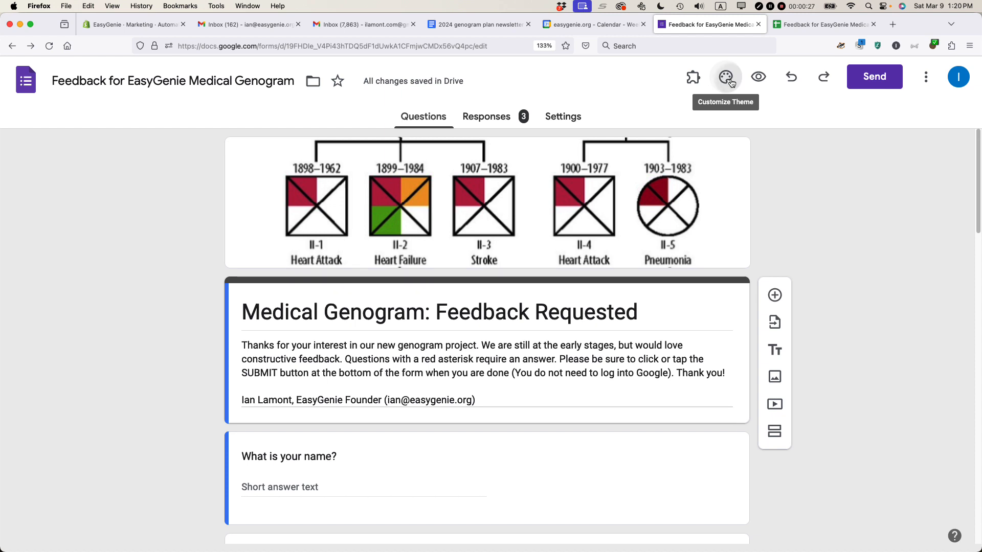
click(725, 76)
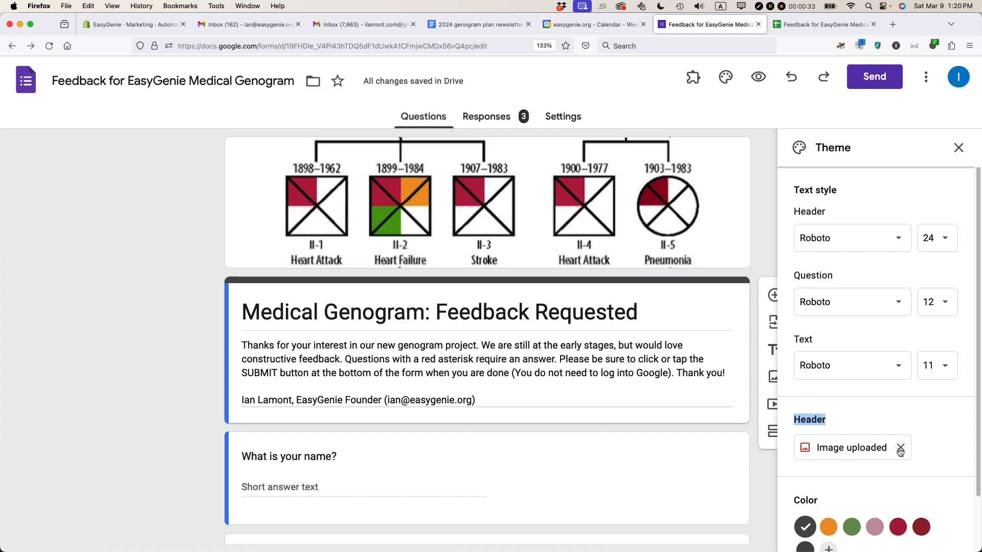
Remove the current header image and start an image upload from the computer
click(899, 452)
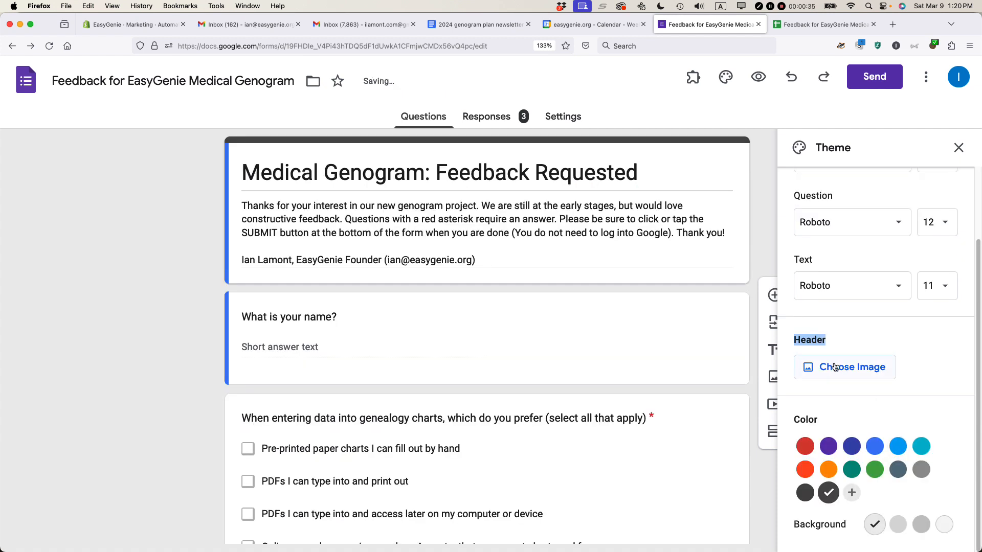
click(844, 368)
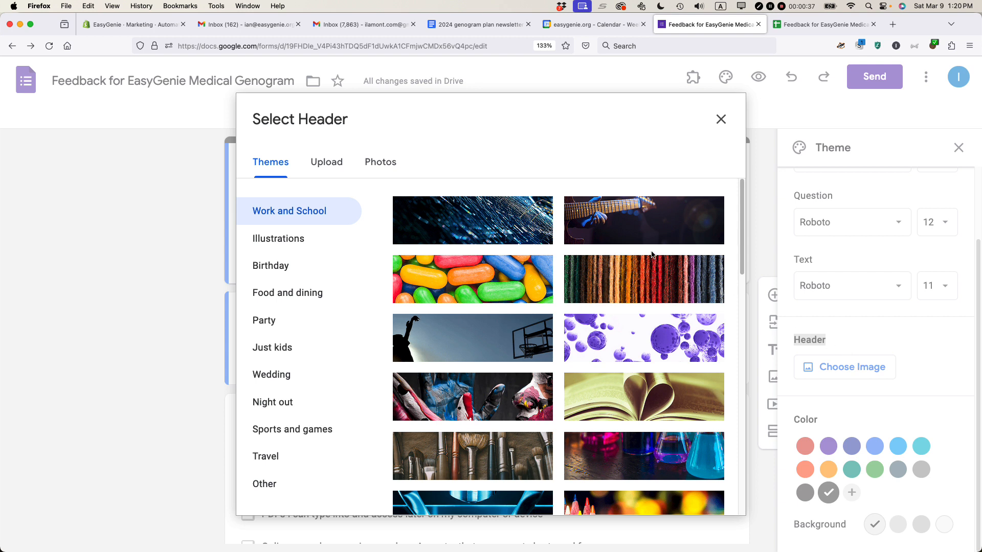
mouse_move(519, 308)
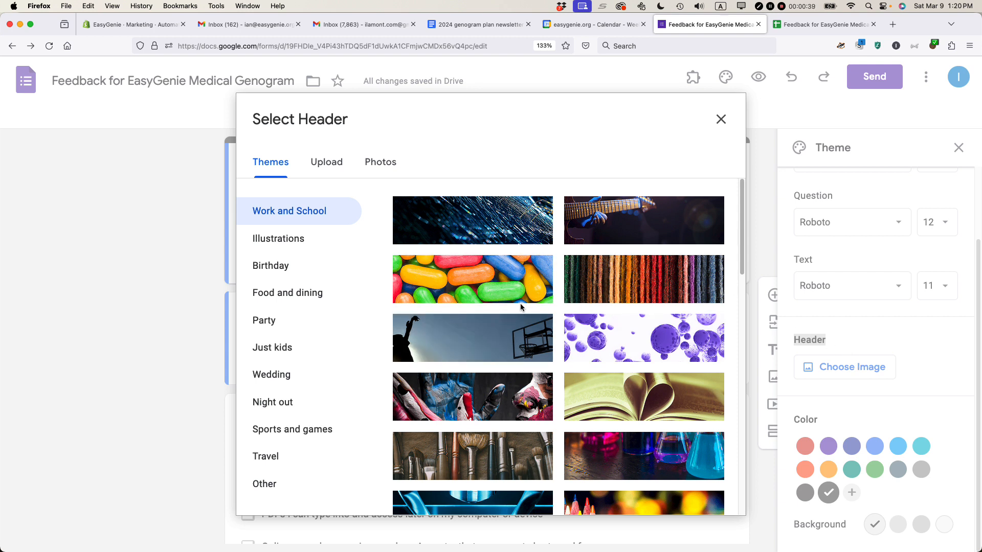
click(326, 162)
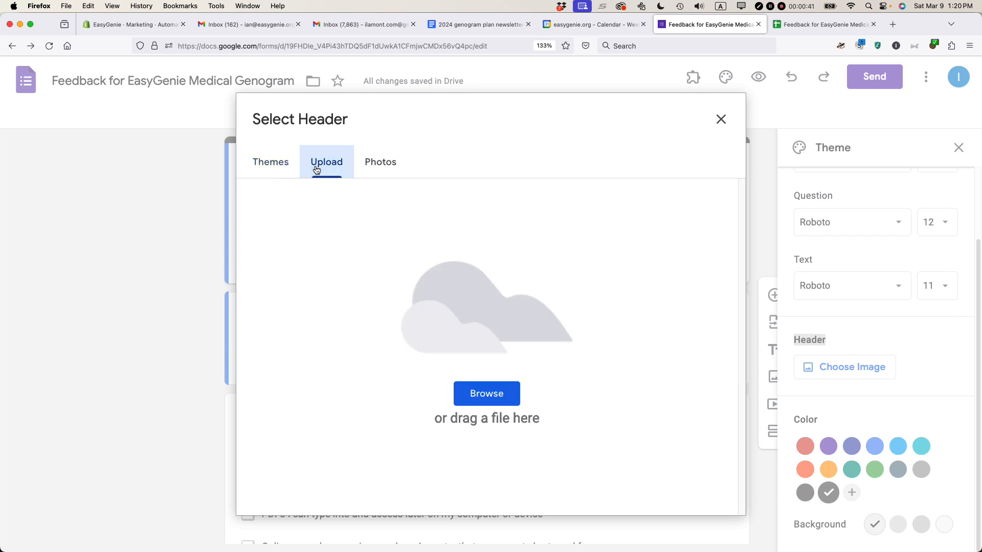
click(486, 393)
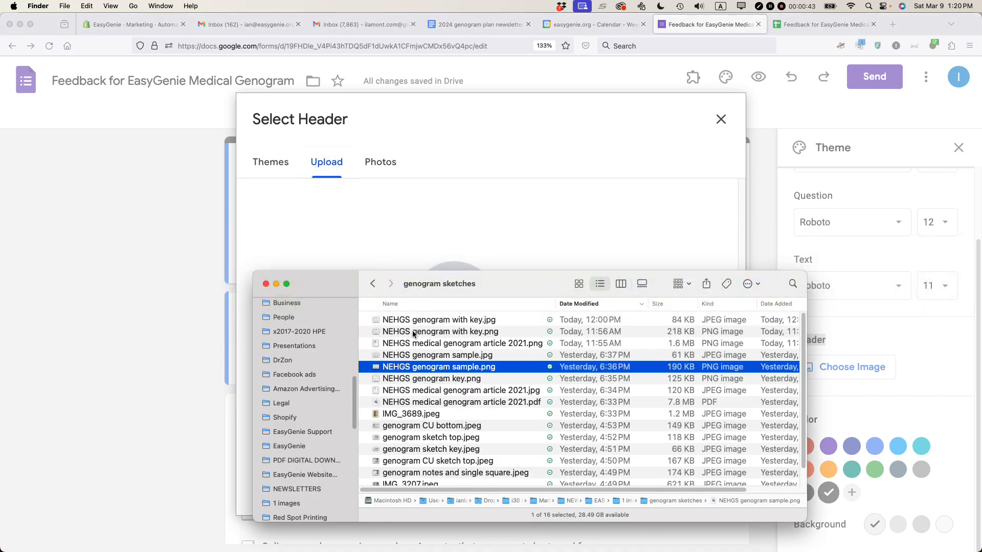
Upload 'NEHGS genogram with key.png' and apply it cropped to the four-condition legend
click(439, 331)
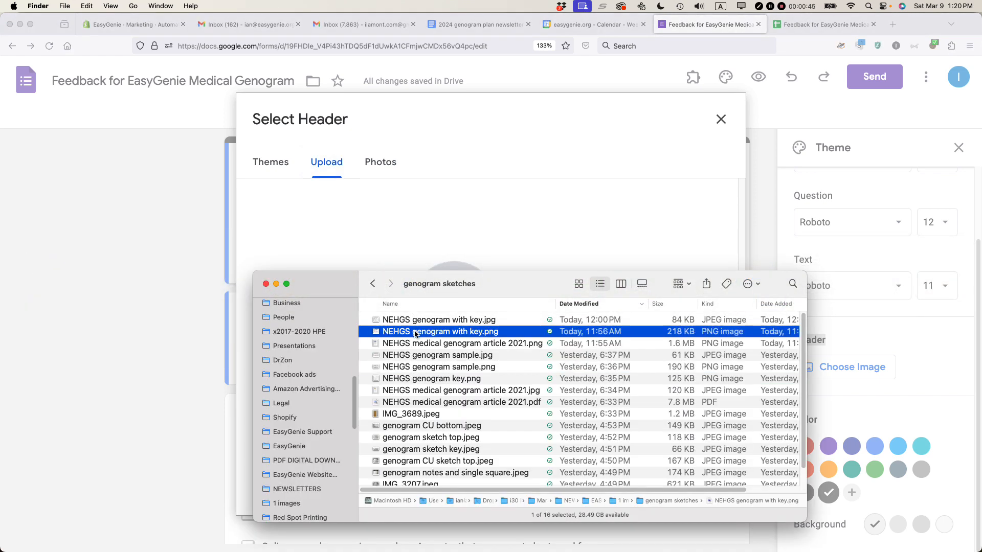
mouse_move(430, 250)
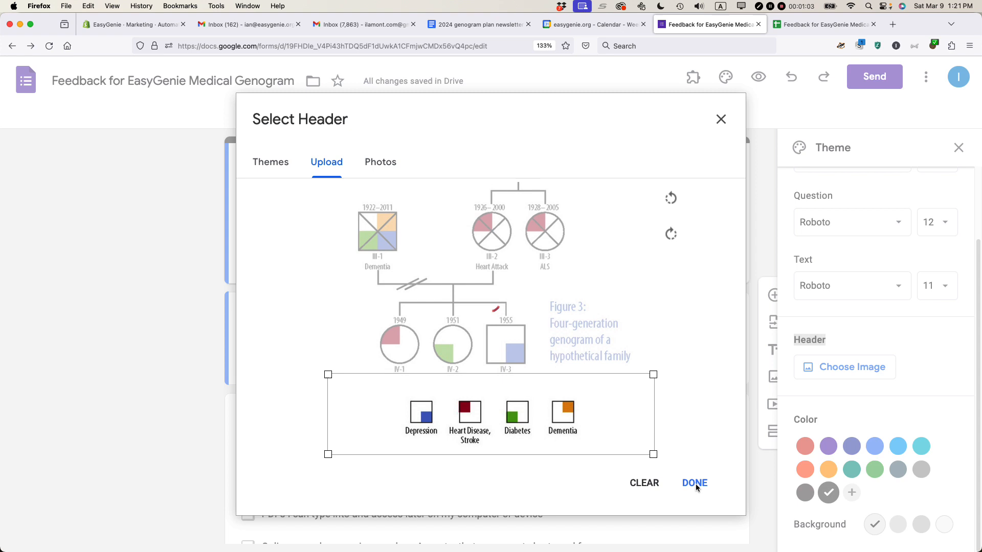
click(693, 483)
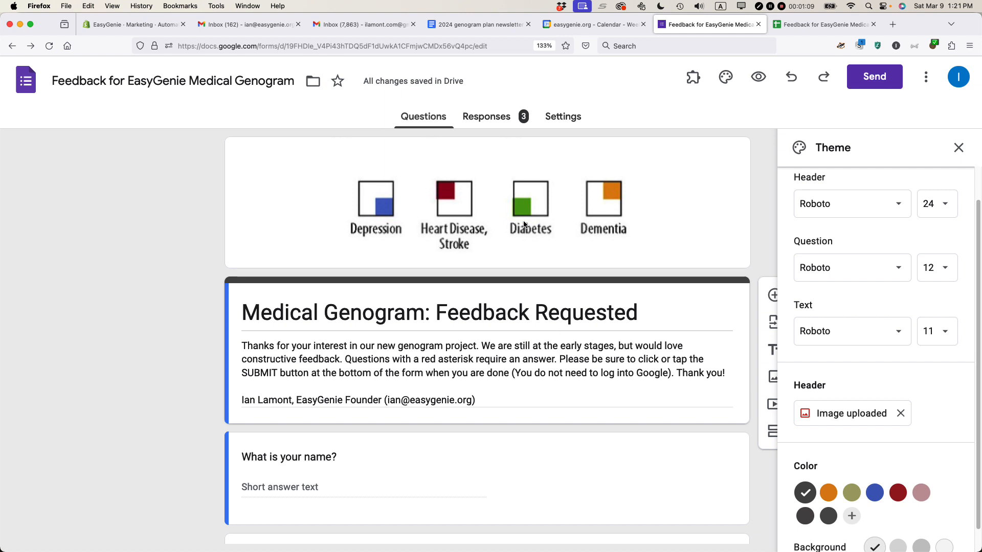
mouse_move(514, 233)
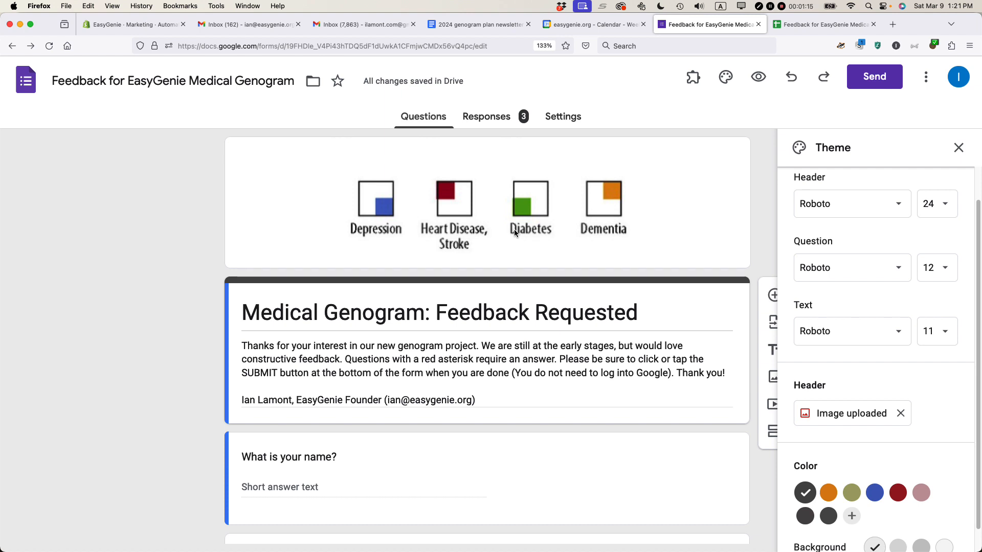